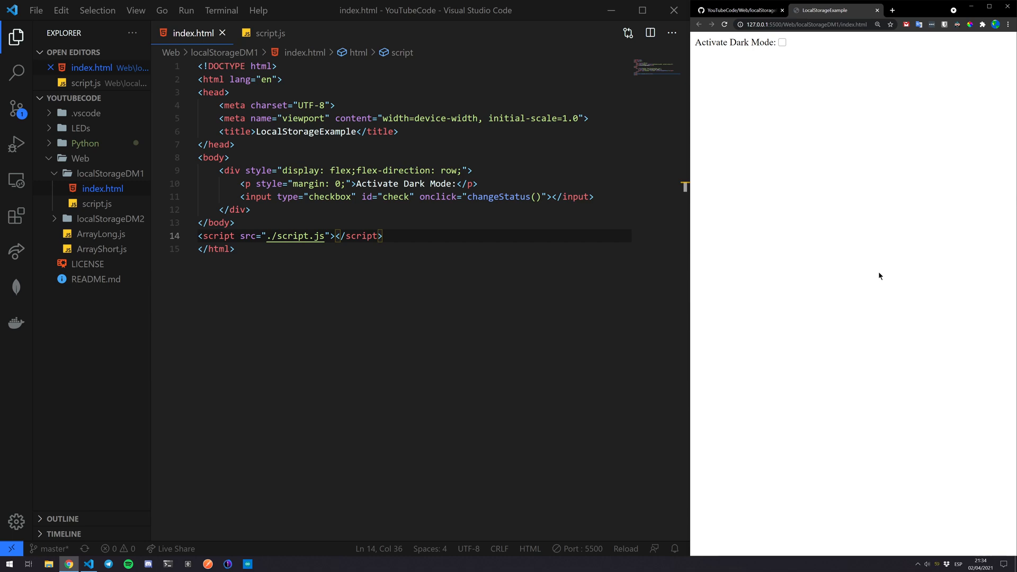
# View script.js with its localStorage checkStatus() and changeStatus() dark mode functions.
pyautogui.click(739, 10)
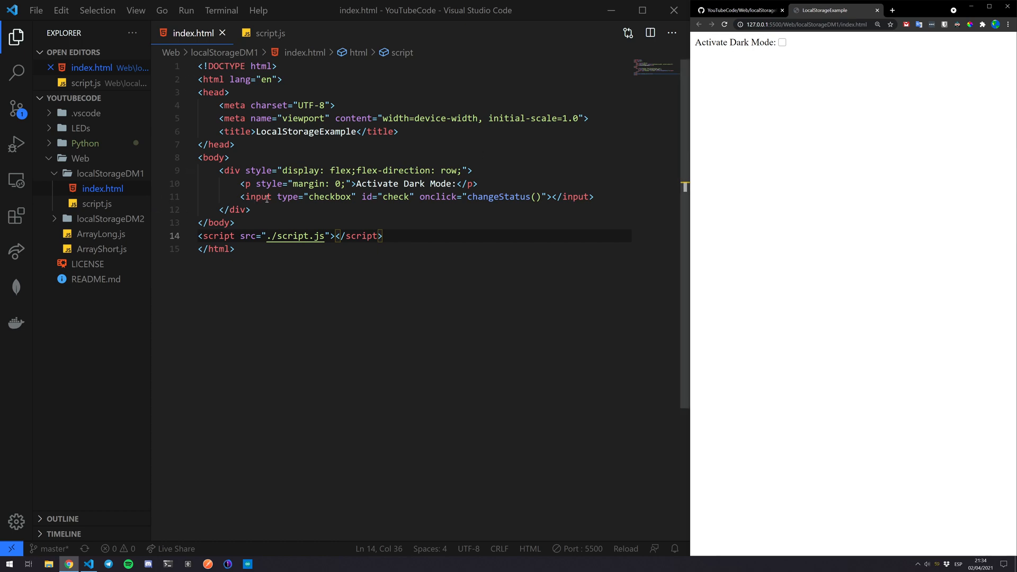
pyautogui.moveTo(389, 208)
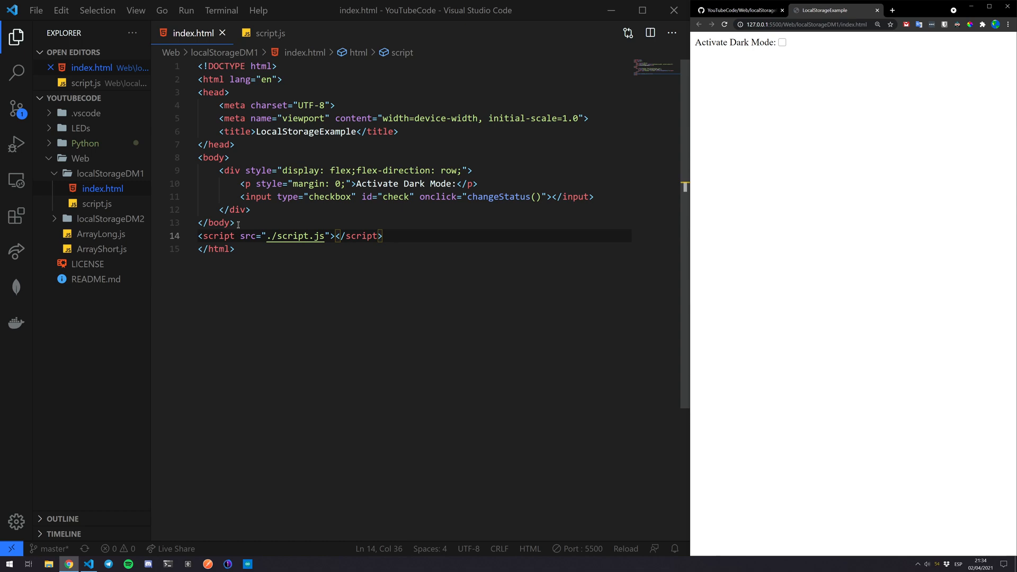
pyautogui.moveTo(263, 33)
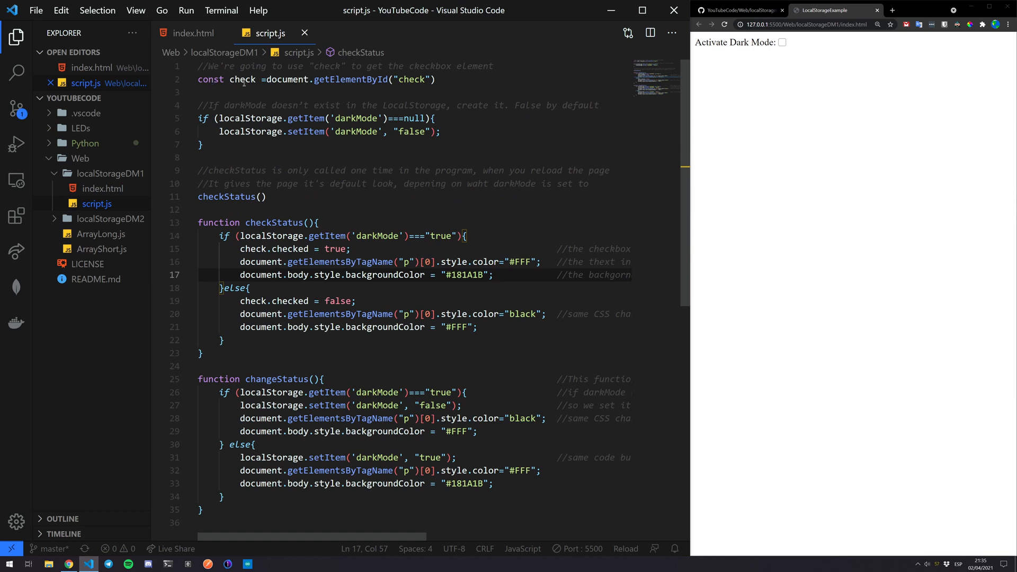
pyautogui.moveTo(804, 63)
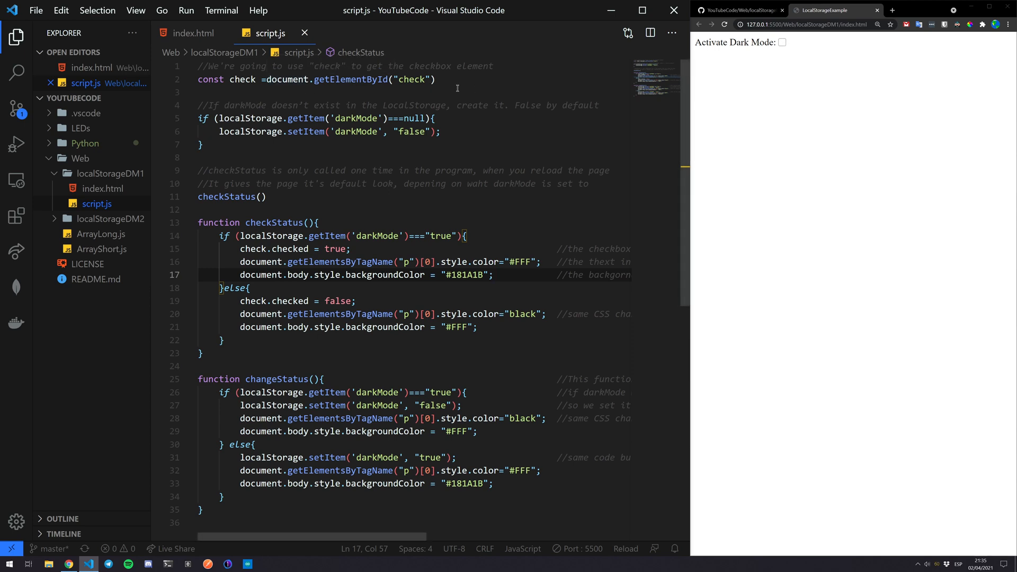
pyautogui.click(495, 275)
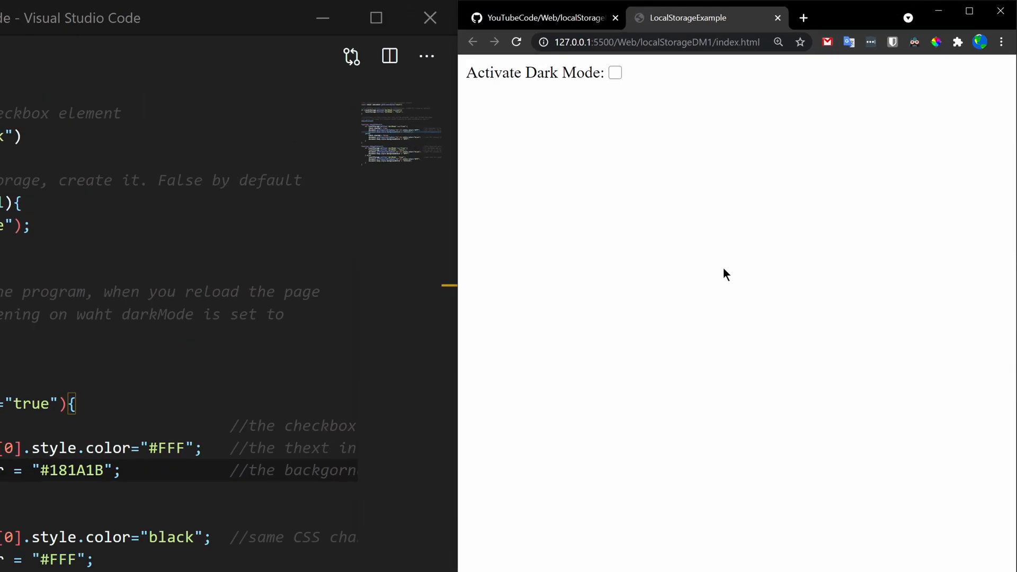
pyautogui.moveTo(777, 528)
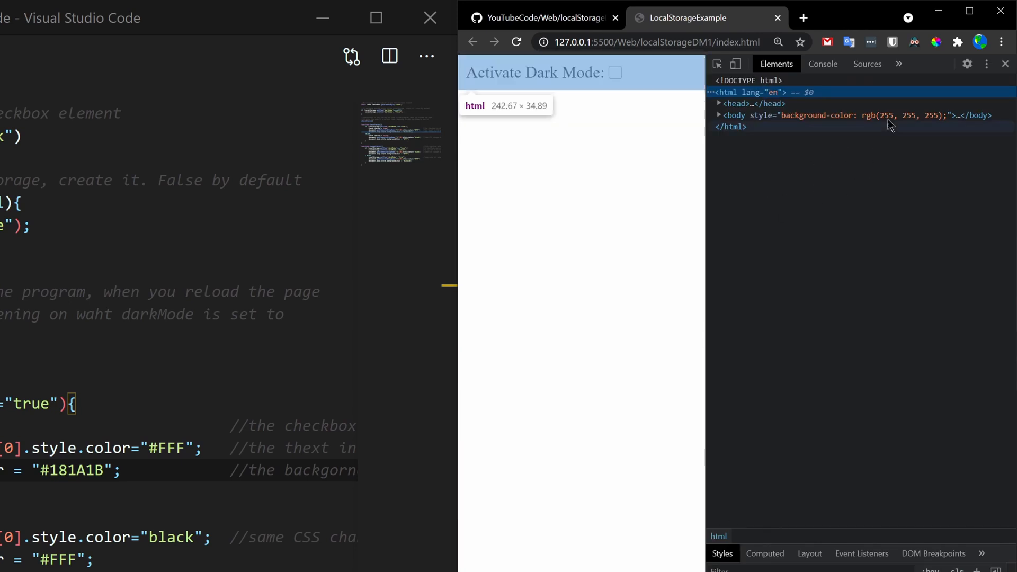
pyautogui.click(836, 81)
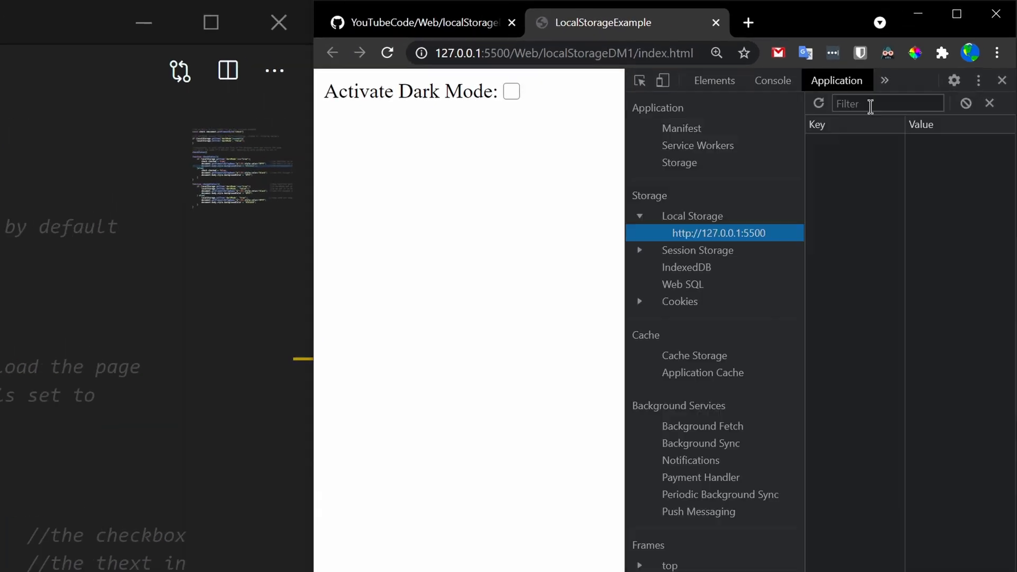
pyautogui.click(718, 232)
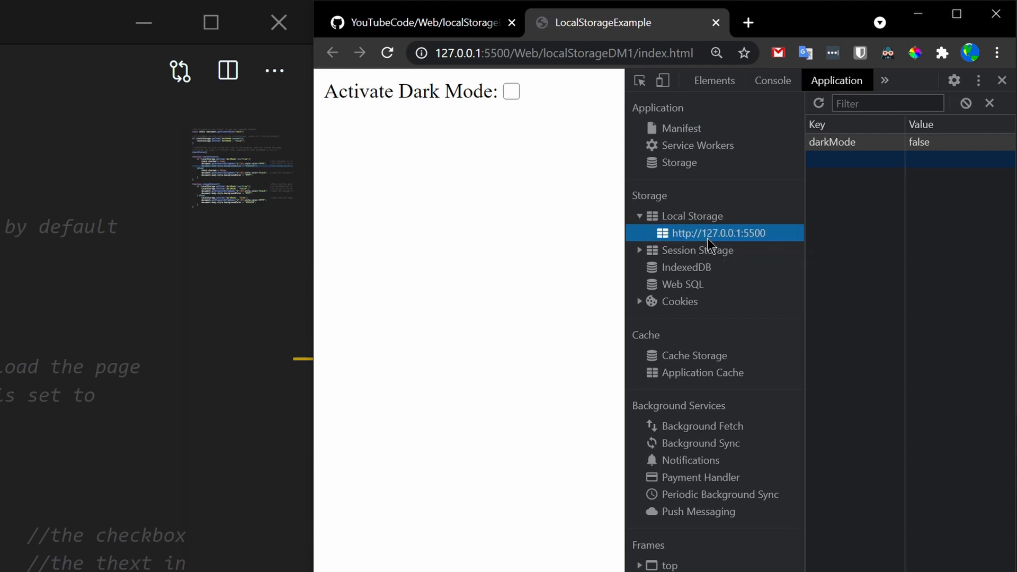
pyautogui.moveTo(880, 211)
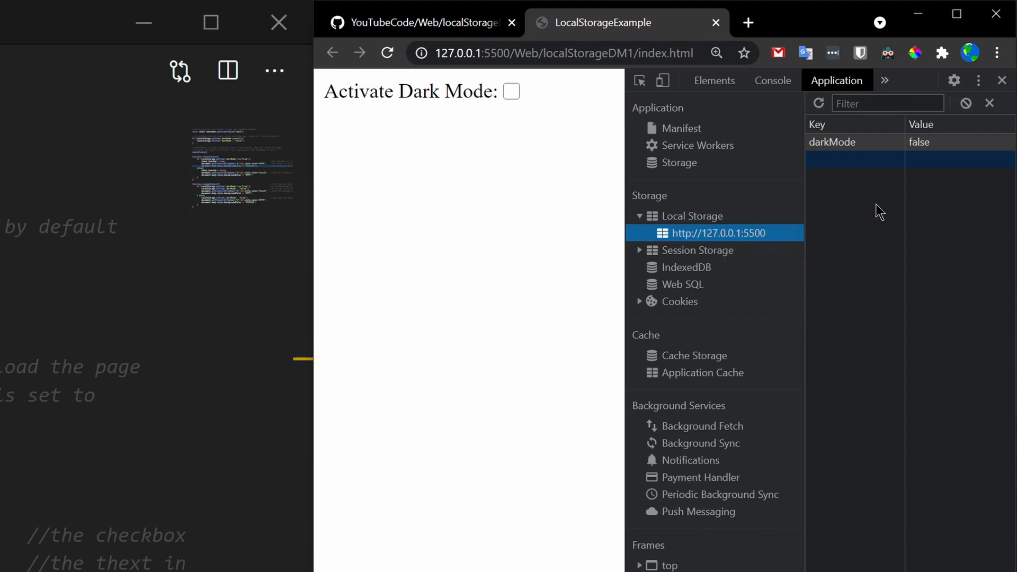
pyautogui.moveTo(988, 136)
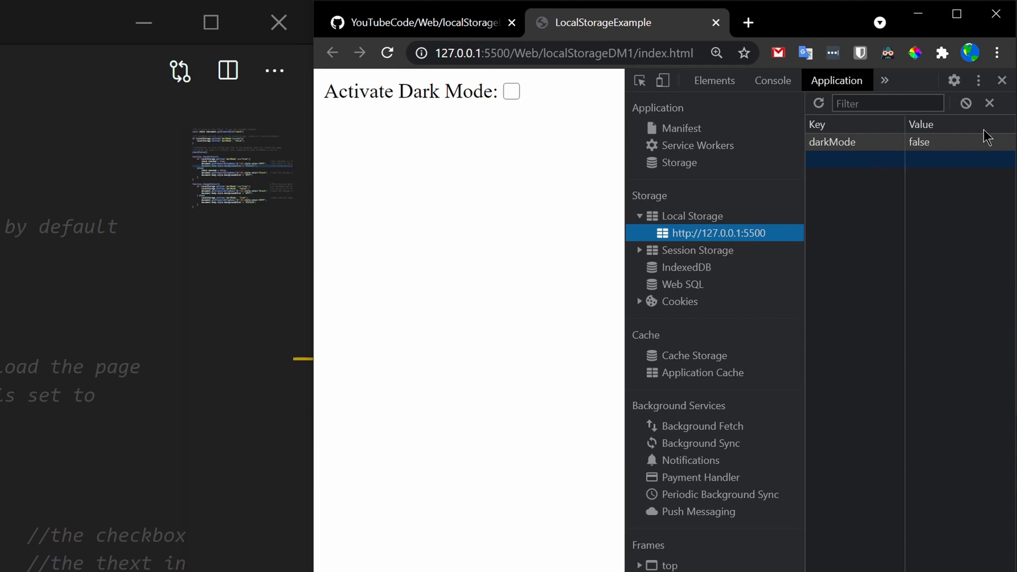
pyautogui.moveTo(866, 144)
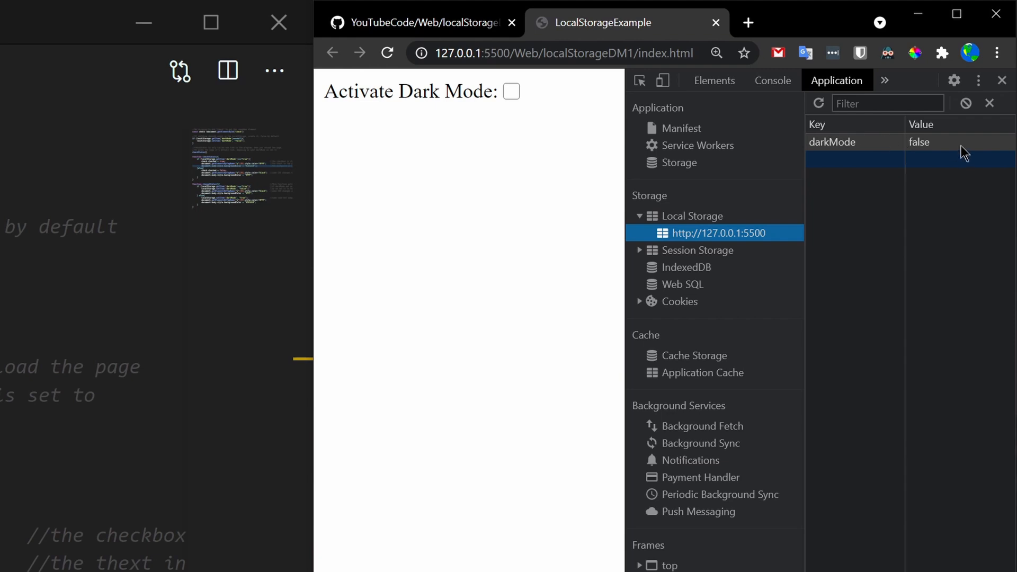
pyautogui.moveTo(829, 150)
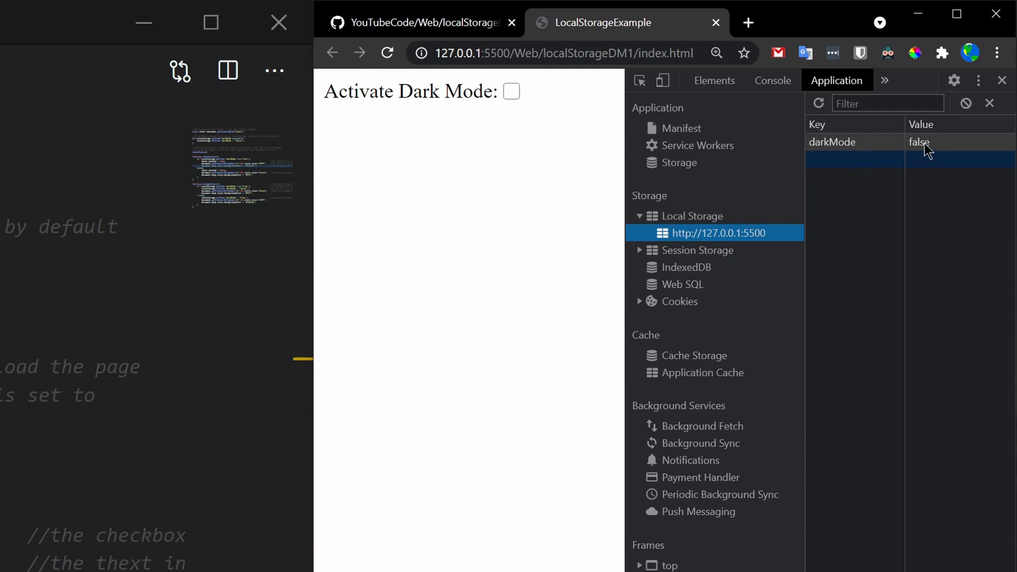
pyautogui.click(511, 92)
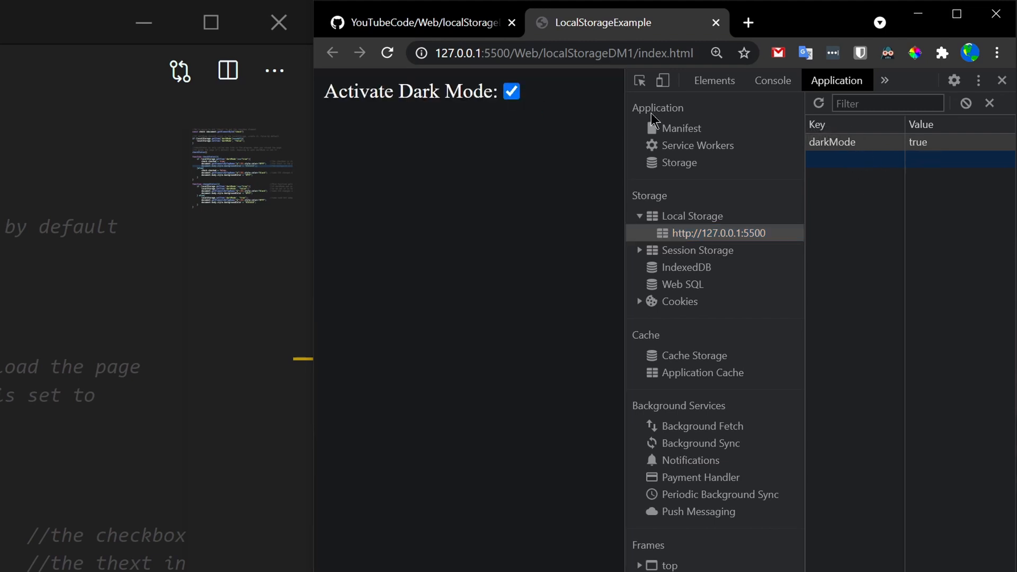
pyautogui.moveTo(682, 128)
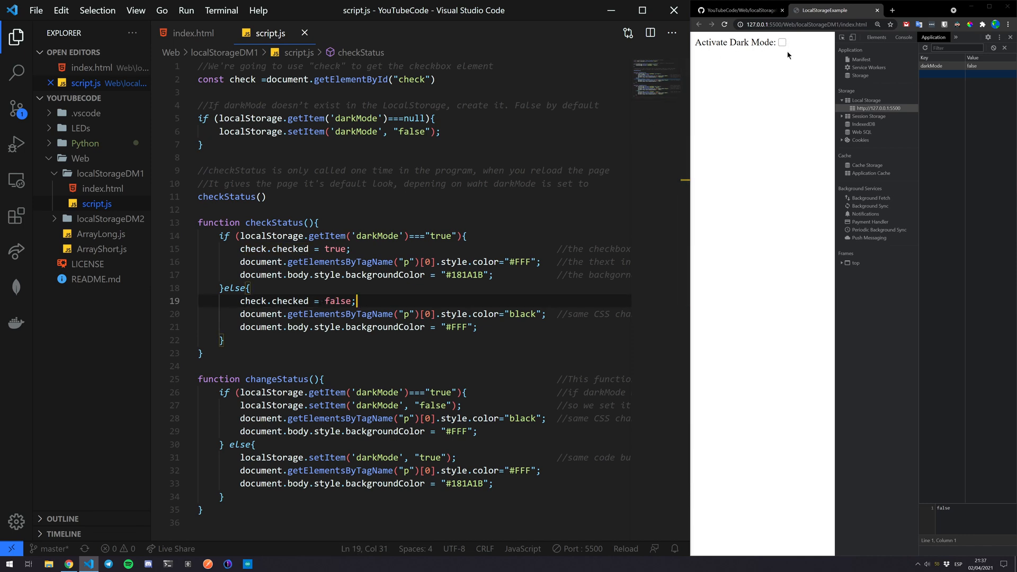
pyautogui.scroll(-3)
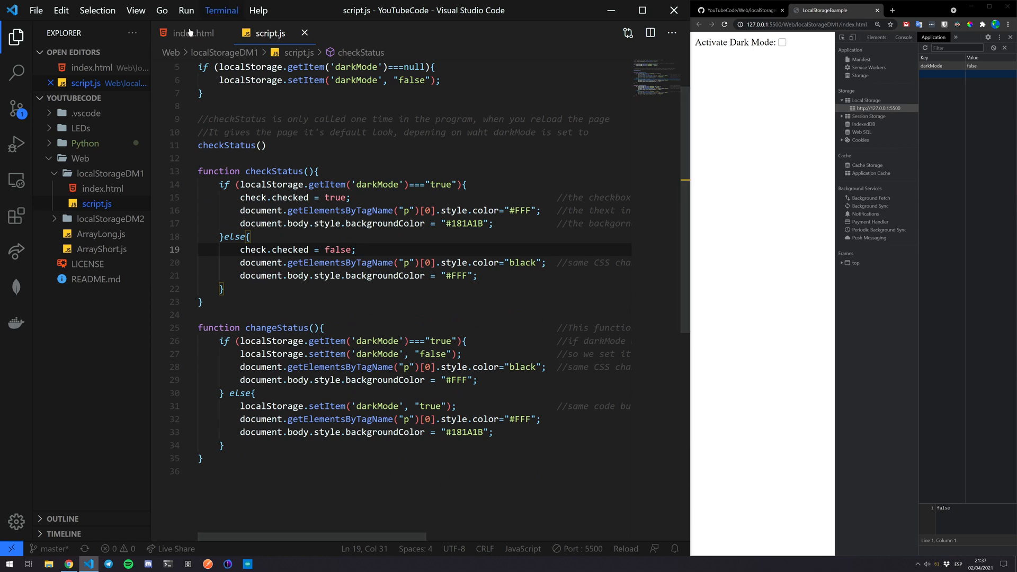
pyautogui.click(193, 33)
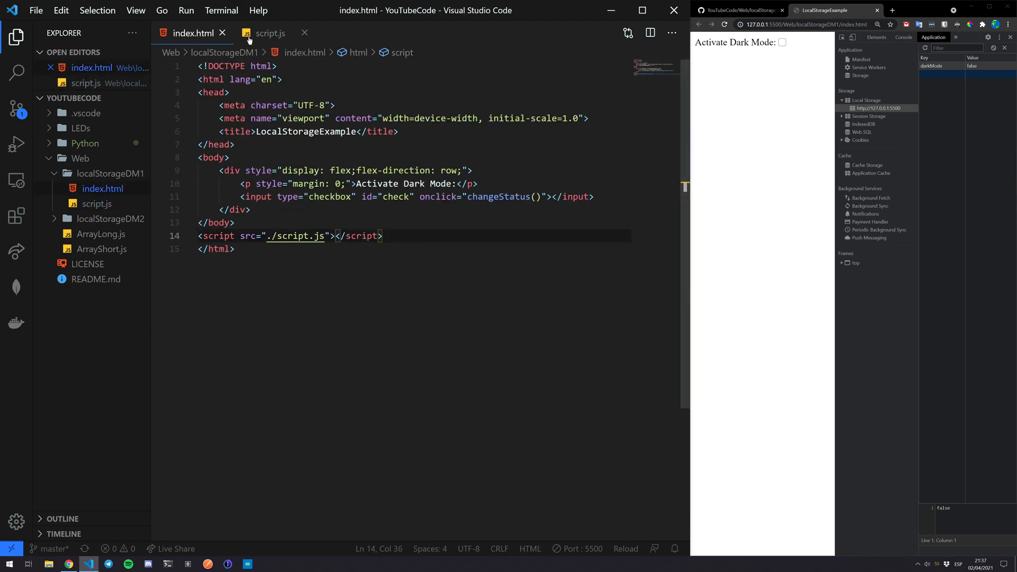
pyautogui.click(270, 33)
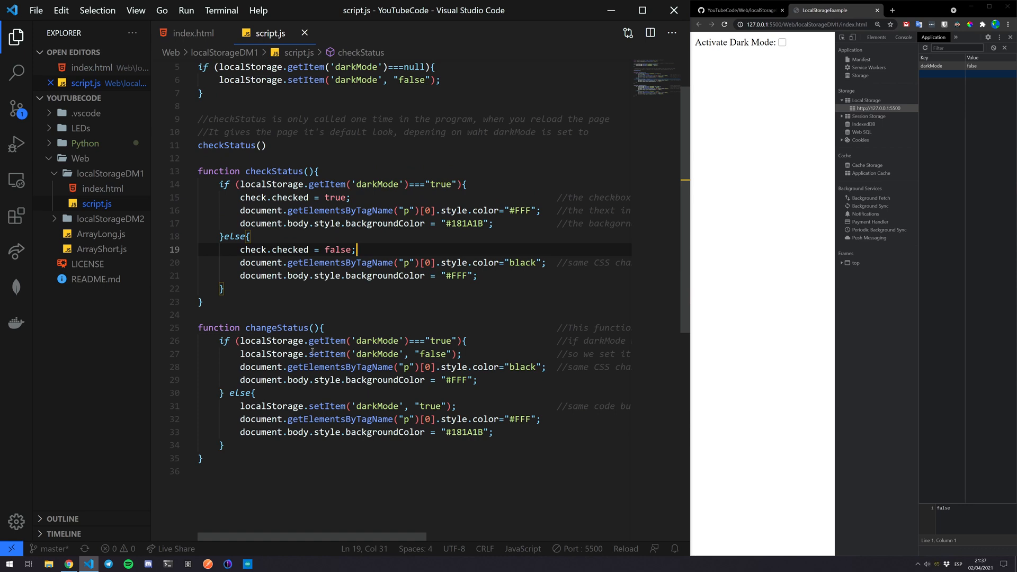
pyautogui.moveTo(380, 325)
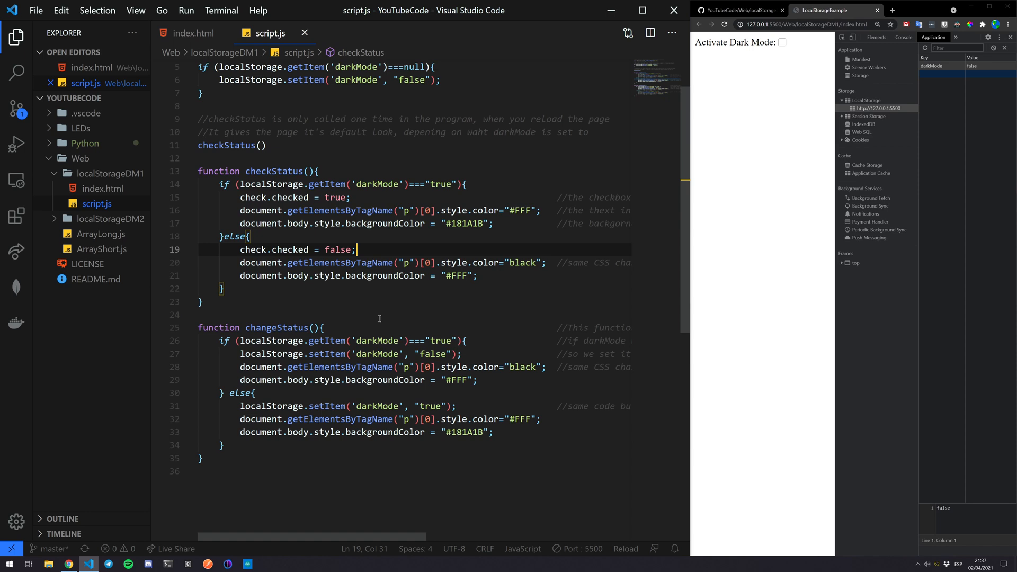
pyautogui.moveTo(420, 347)
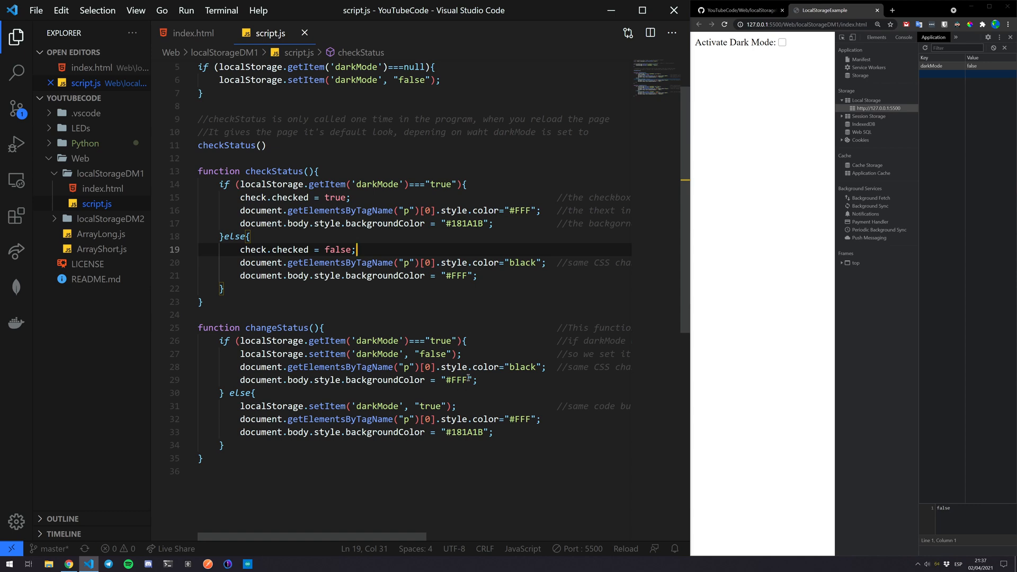
pyautogui.moveTo(300, 406)
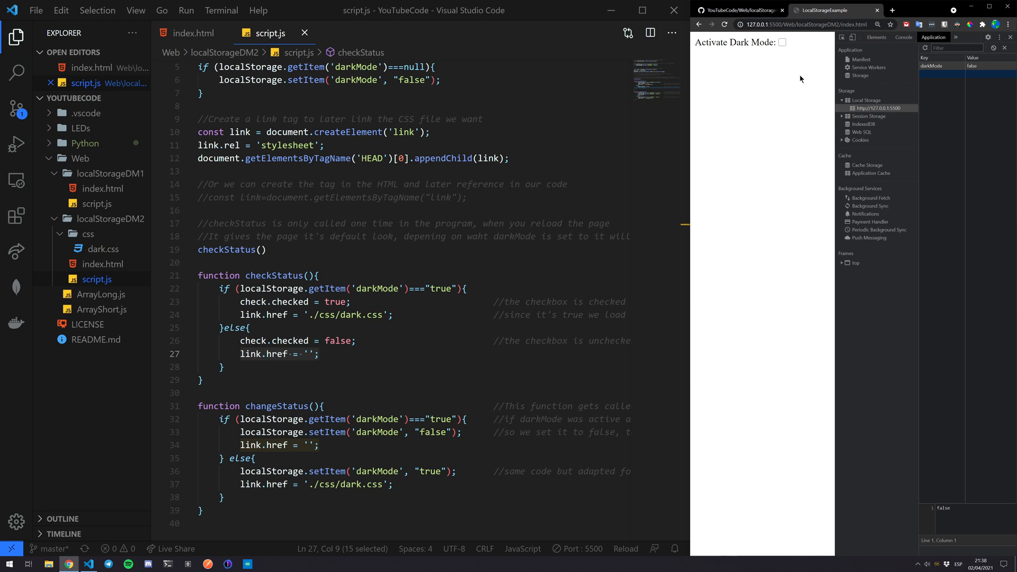
# Compare localStorageDM2's script.js link-creation lines with index.html's commented-out stylesheet link.
pyautogui.click(193, 33)
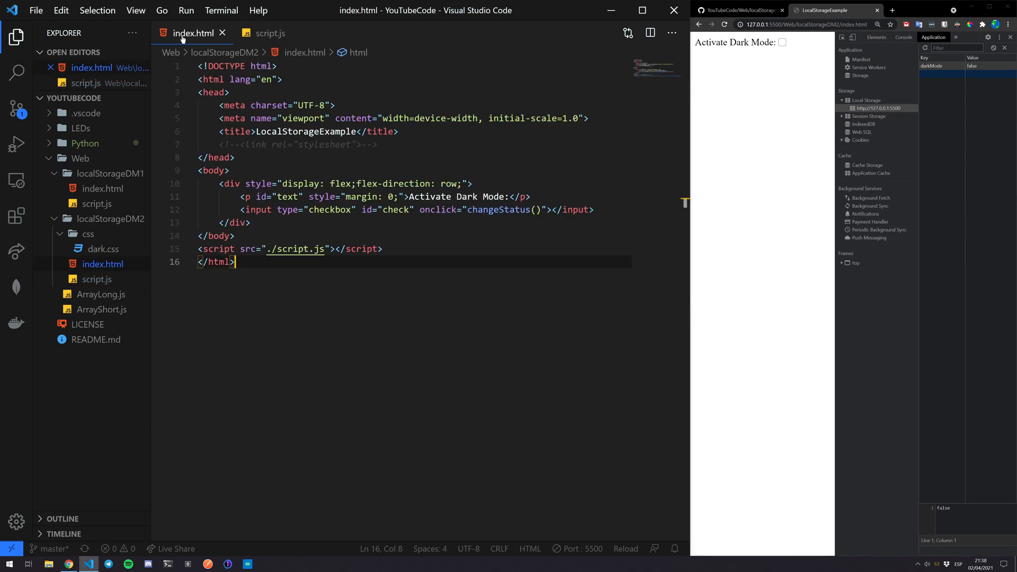
pyautogui.click(269, 33)
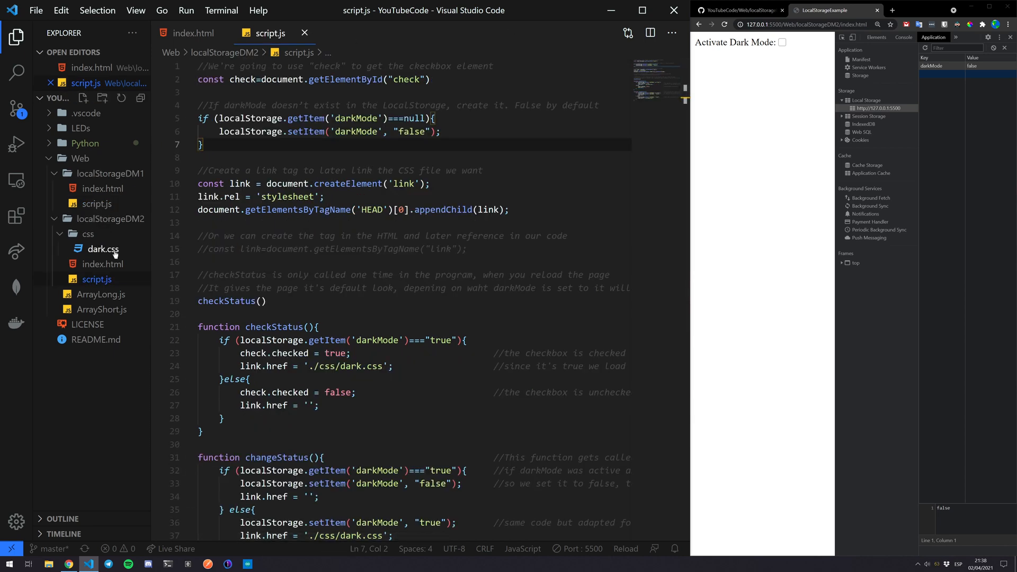
pyautogui.doubleClick(103, 249)
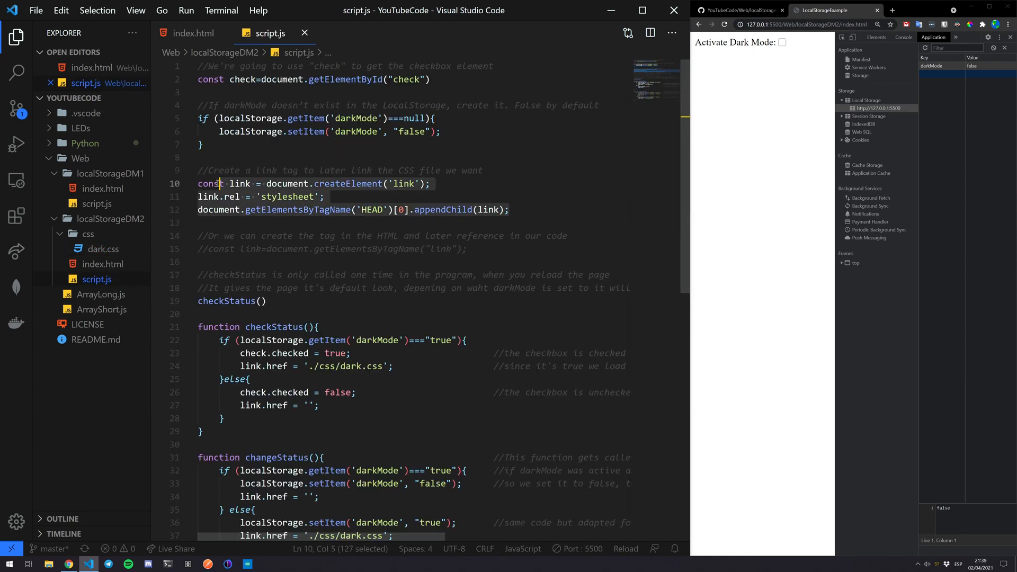
pyautogui.click(193, 33)
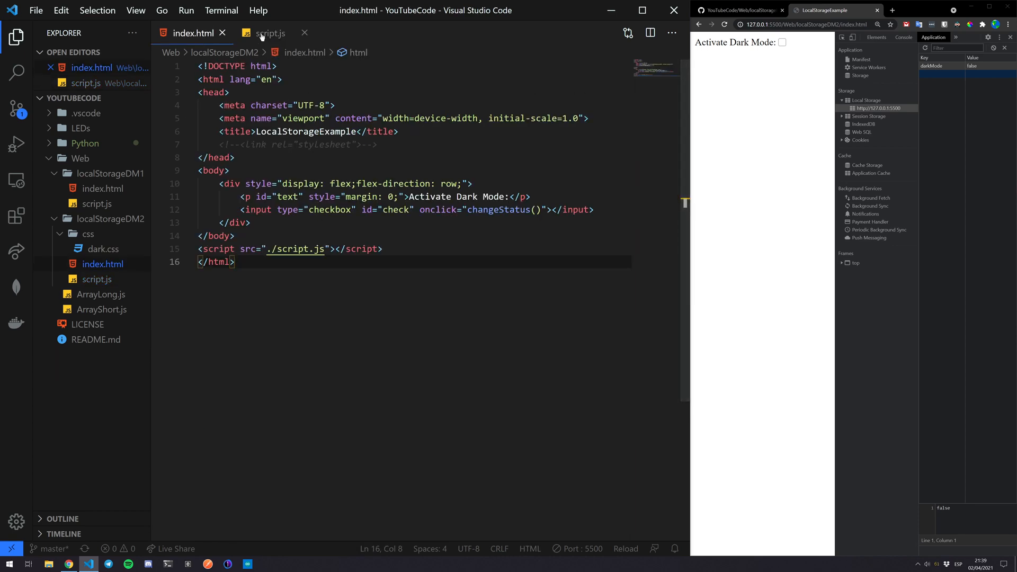
# Inspect head in the Elements panel and check dark mode to set href to ./css/dark.css.
pyautogui.click(270, 33)
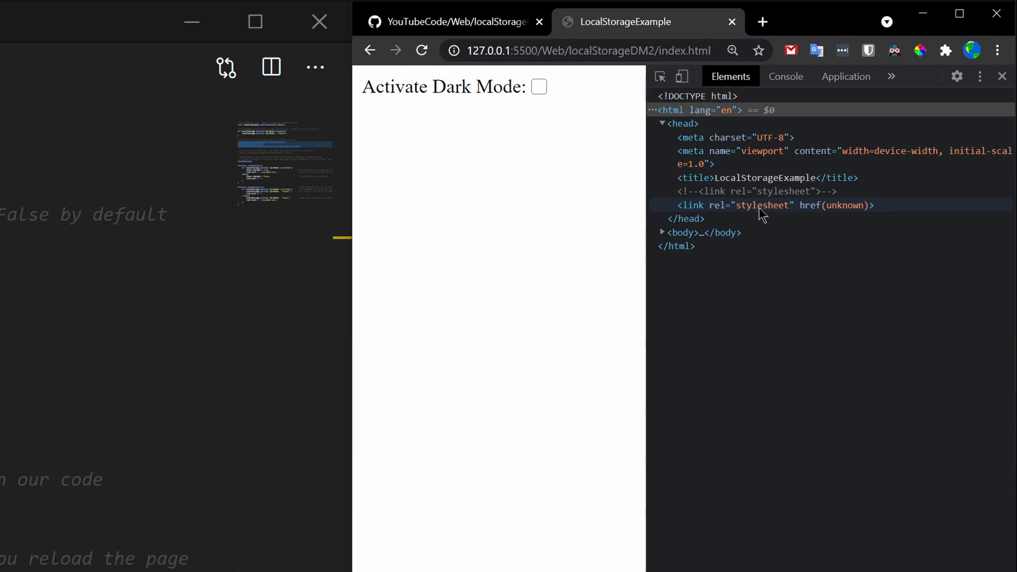
pyautogui.moveTo(841, 216)
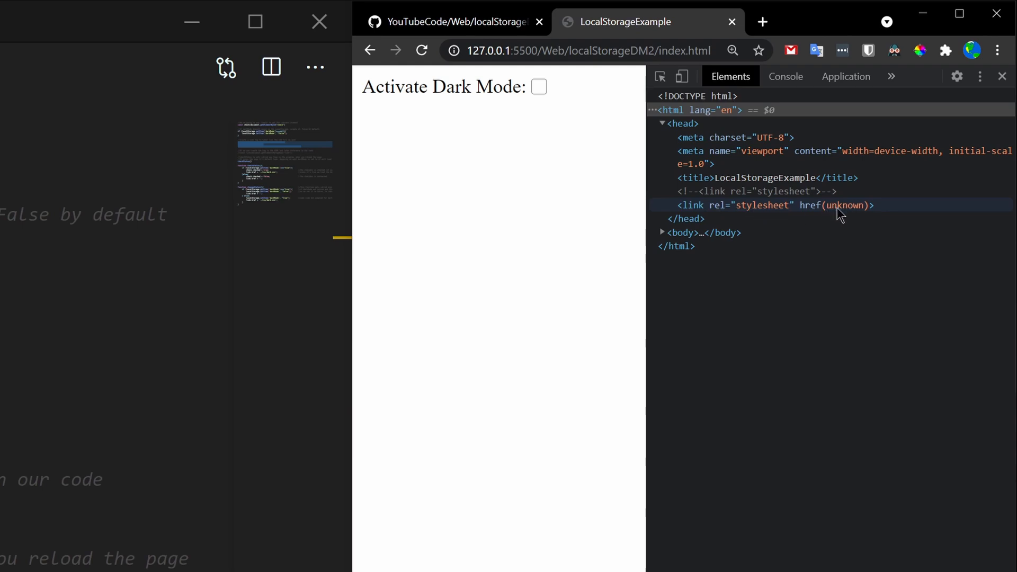
pyautogui.moveTo(526, 129)
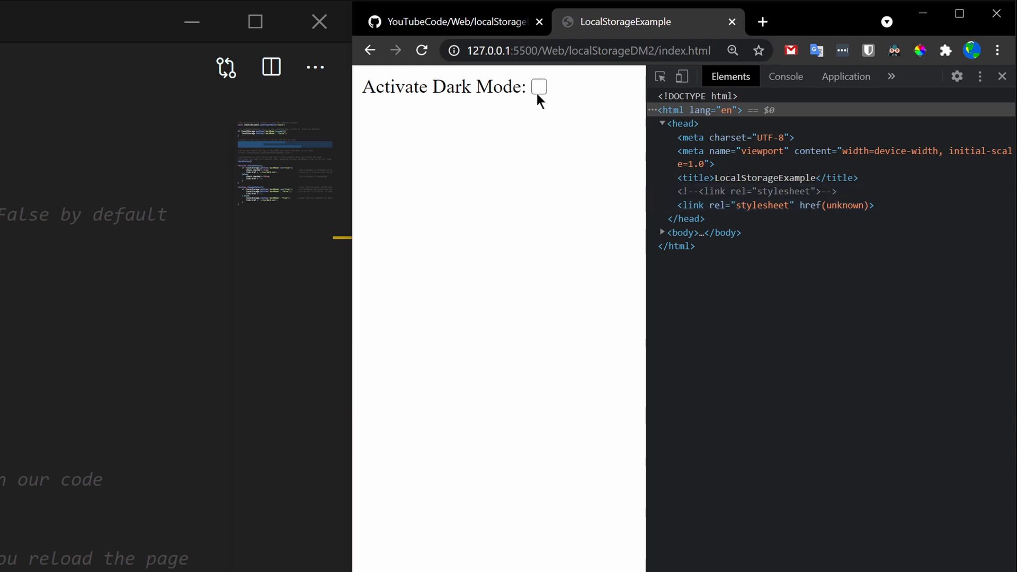
pyautogui.click(539, 87)
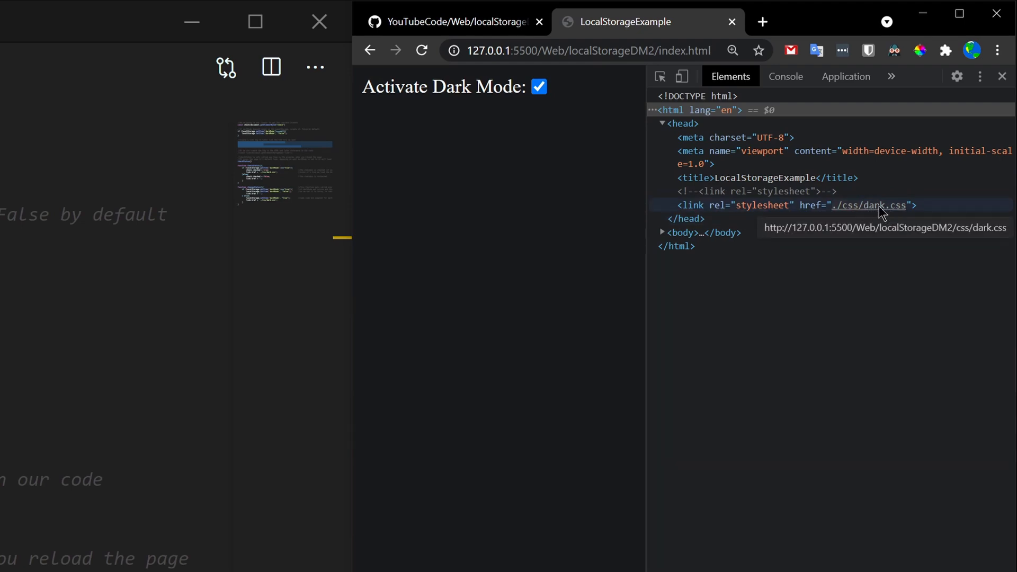
pyautogui.moveTo(673, 177)
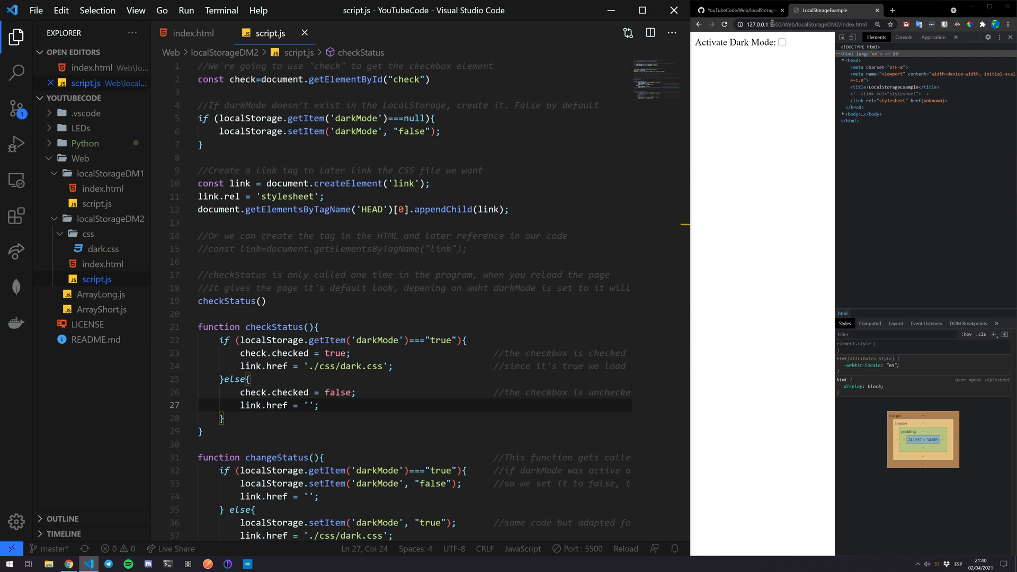
# Minimize Chrome and restore it from the taskbar beside the editor.
pyautogui.click(783, 42)
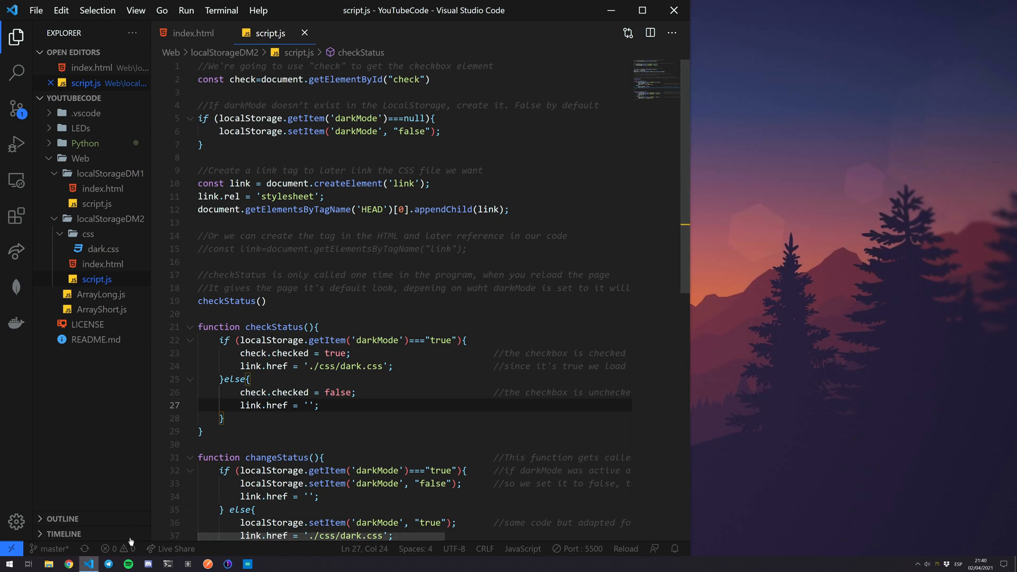
pyautogui.click(67, 563)
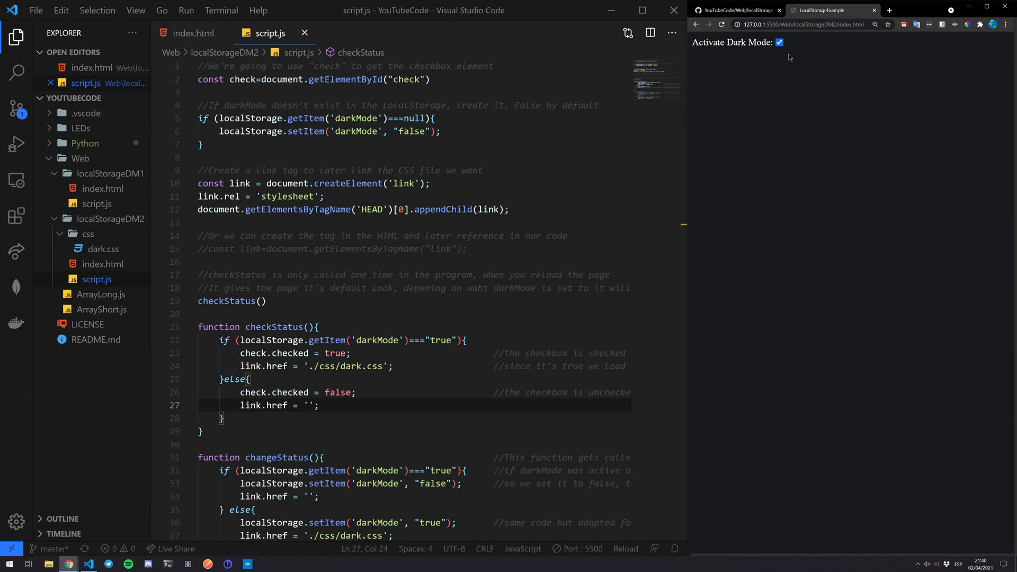
pyautogui.moveTo(791, 71)
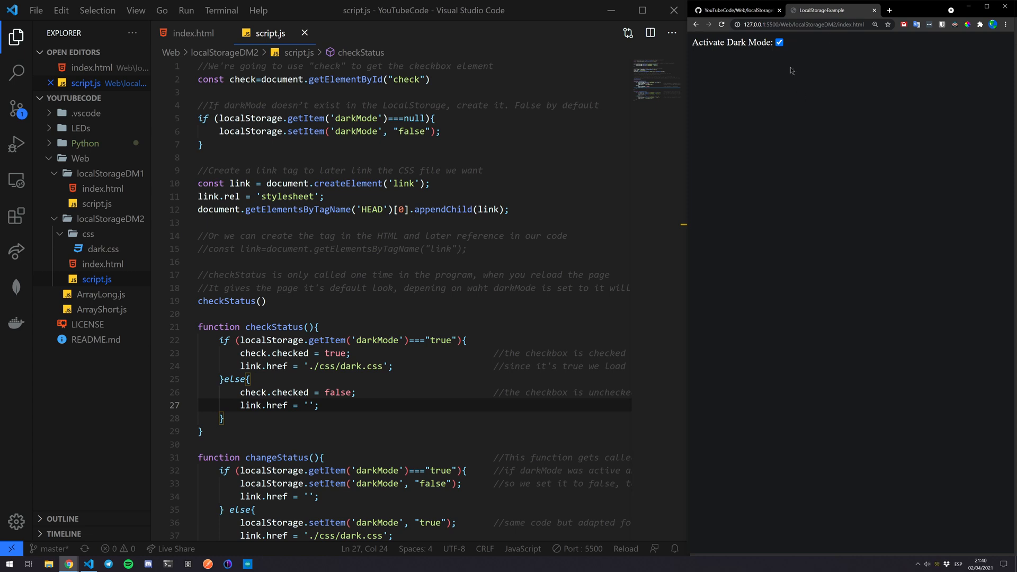